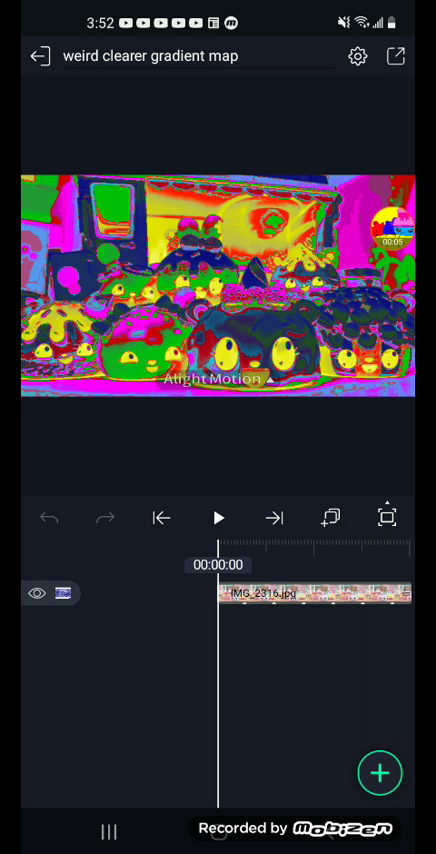
Step: Open the effects stack of the IMG_2316 photo clip
click(381, 772)
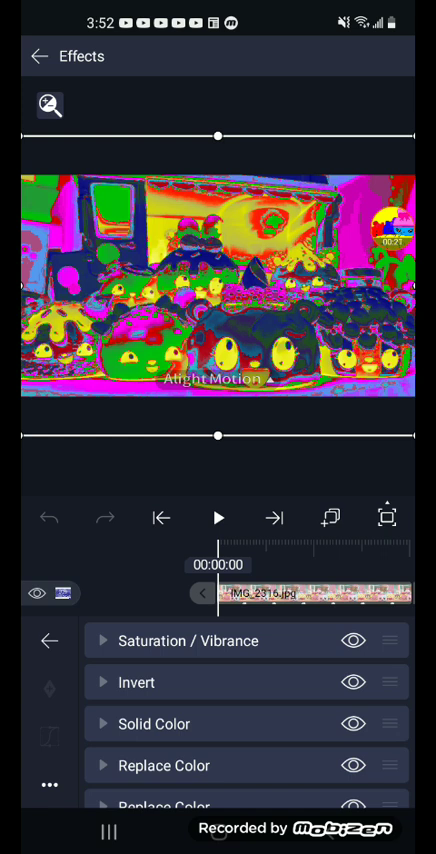
Step: Review Saturation / Vibrance, then expand a Replace Color effect (0% threshold, 25% feather, 100% alpha)
click(189, 641)
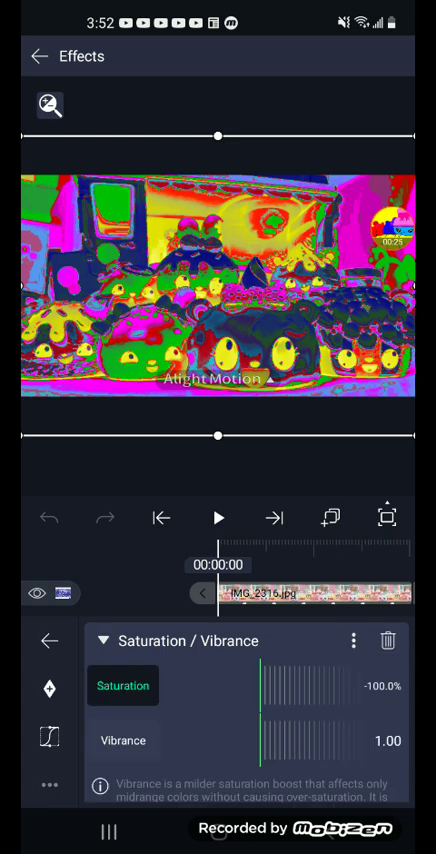
click(105, 641)
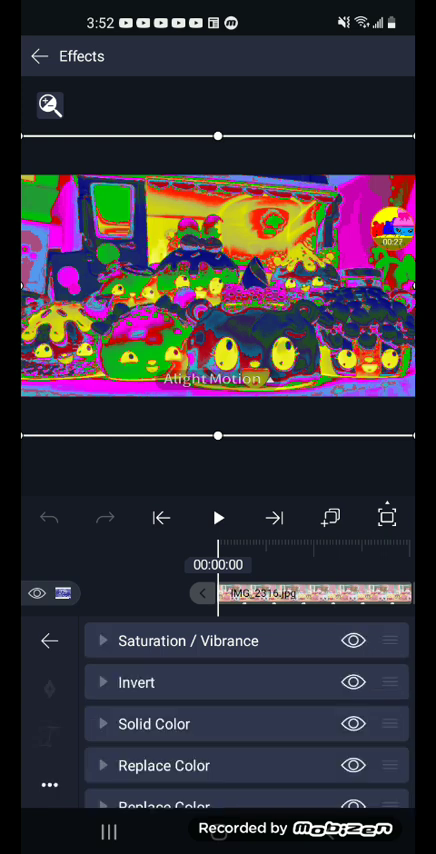
click(134, 683)
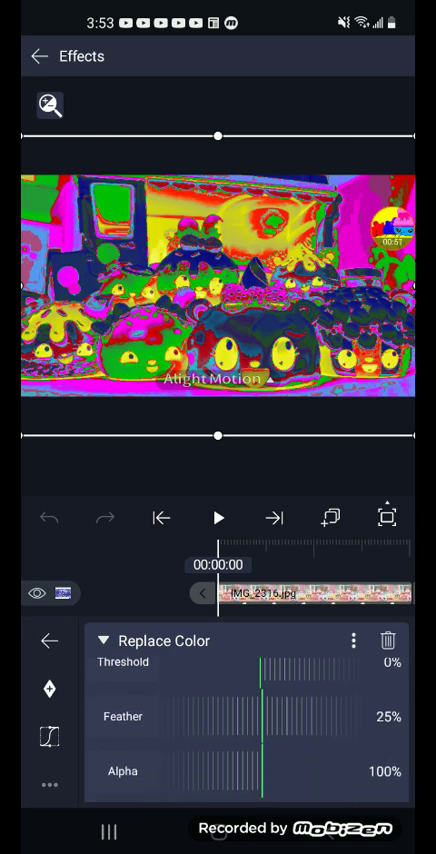
Step: Compare successive Replace Color effects and open the #00FF83 green swatch in the color picker
click(108, 640)
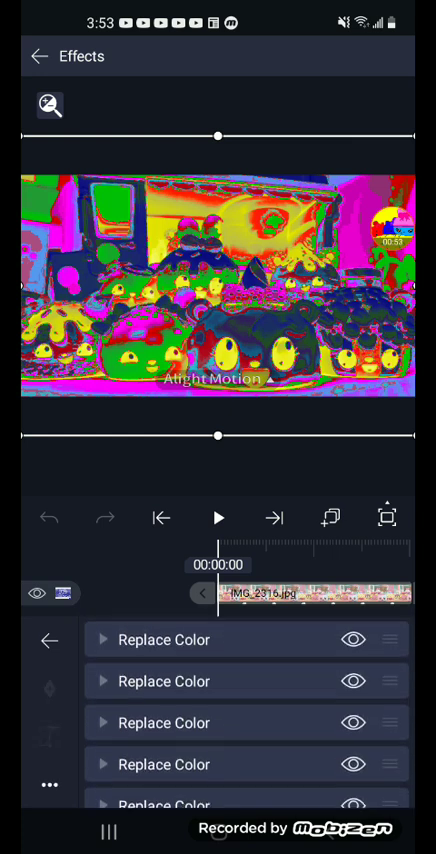
click(165, 640)
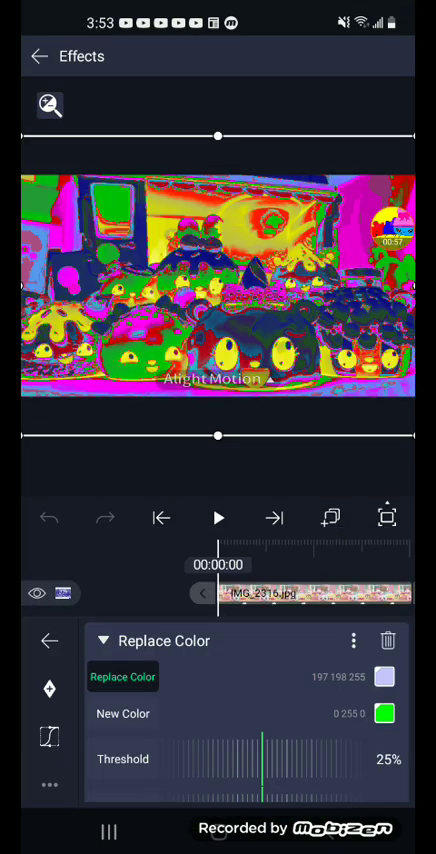
click(104, 642)
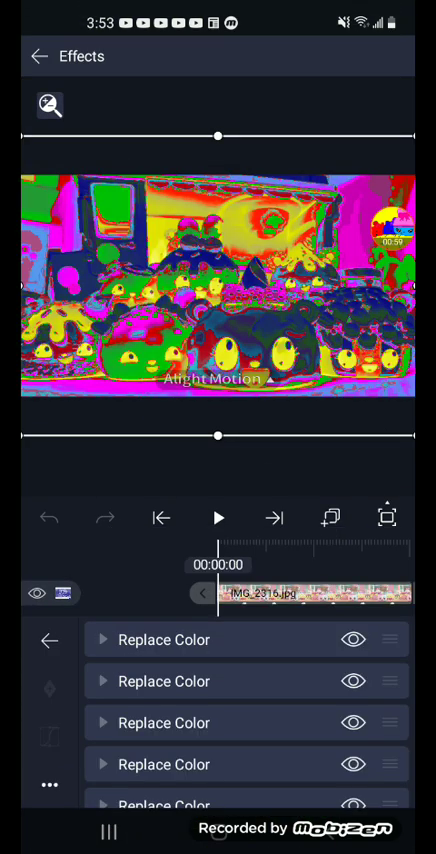
click(166, 640)
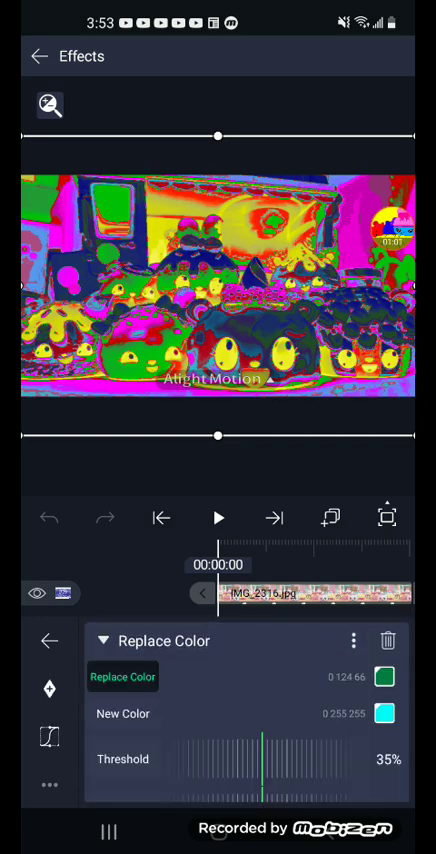
click(388, 677)
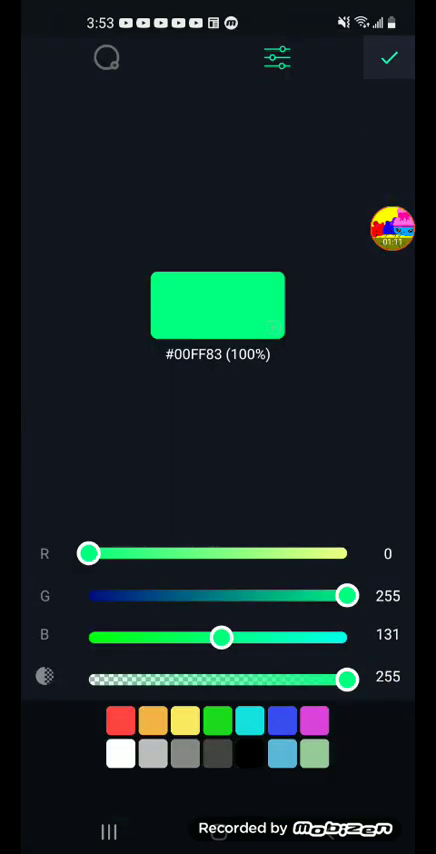
Step: Check the remaining Replace Color swatches, including the gray being swapped to red
click(389, 57)
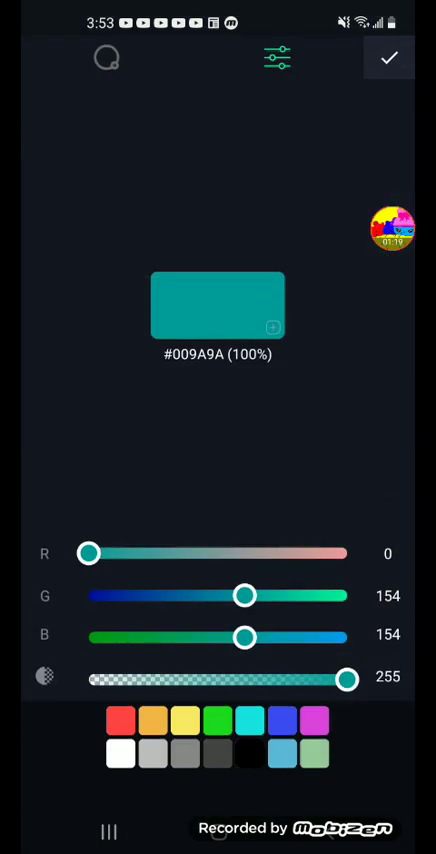
click(388, 57)
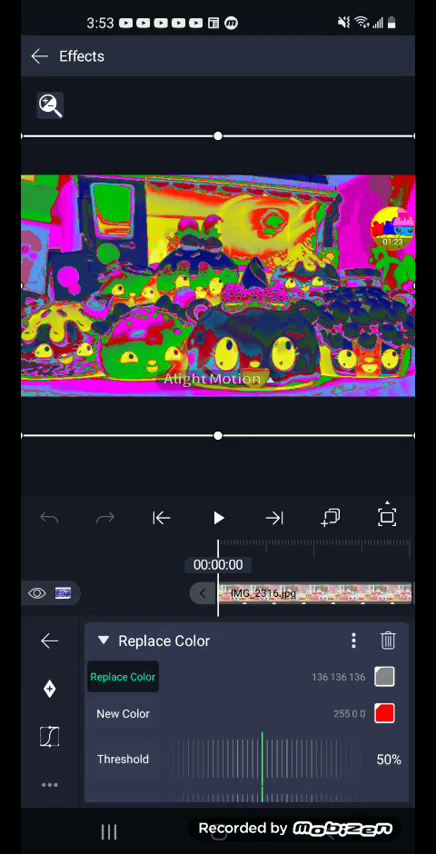
click(381, 676)
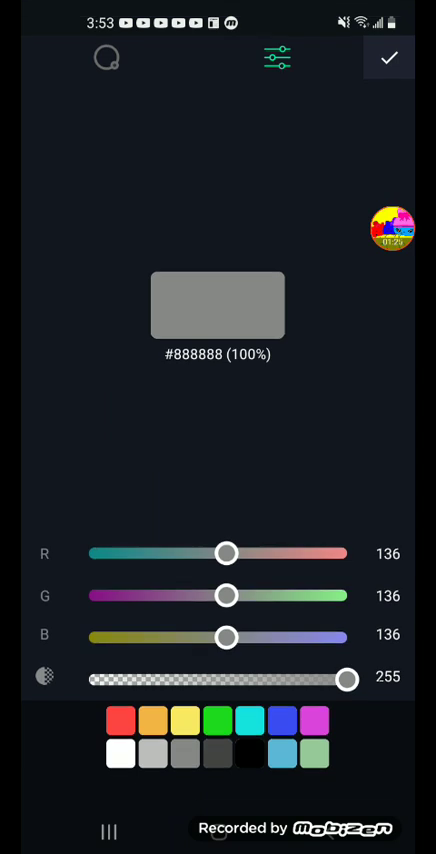
click(389, 57)
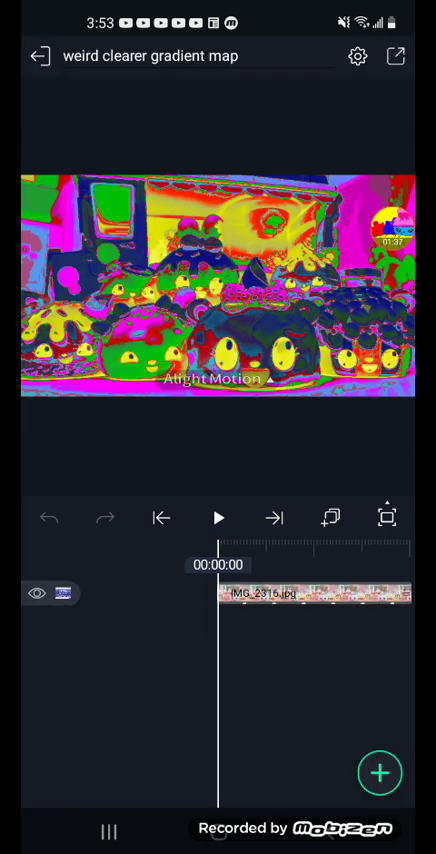
Step: Open the weird group gradient map project, inspect its blue Spectral Map, and return to the timeline
click(41, 55)
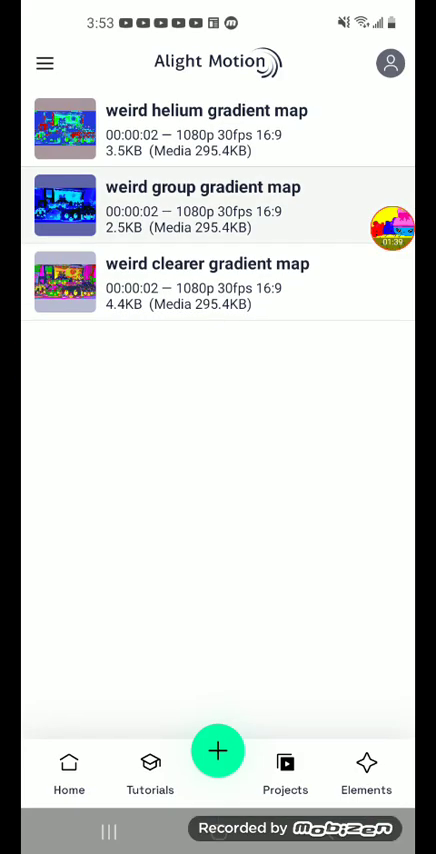
click(205, 205)
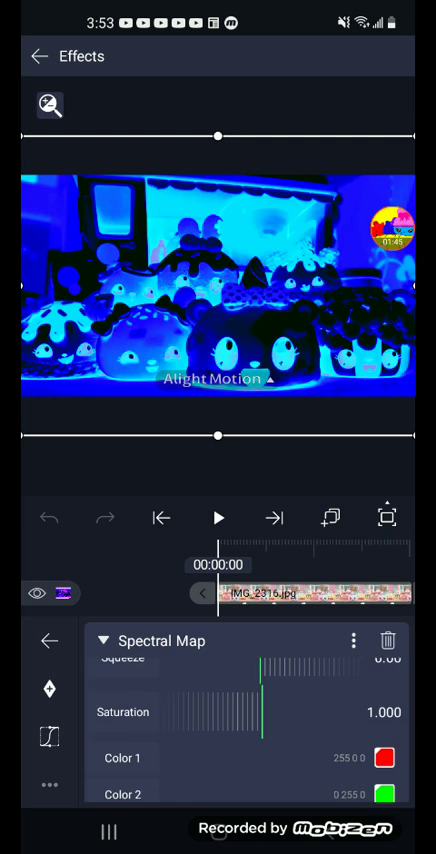
click(108, 641)
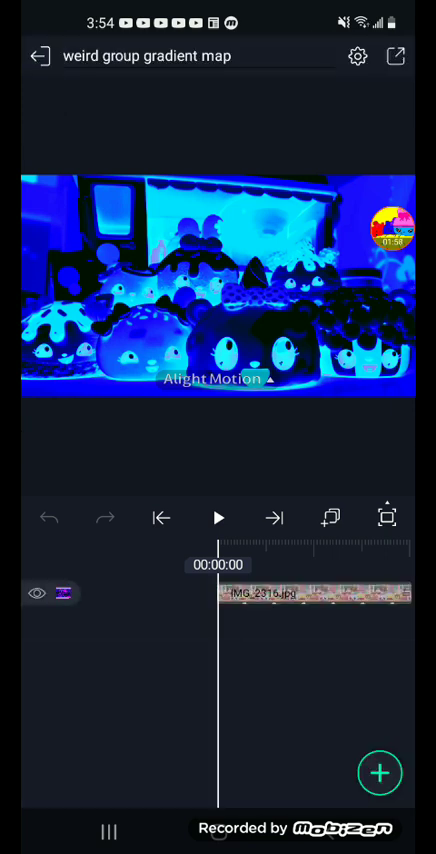
Step: Leave the weird group project for the project list
click(40, 55)
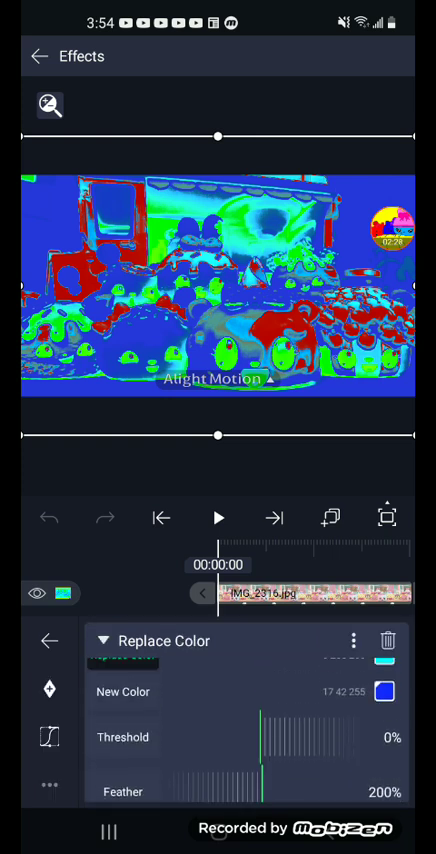
click(105, 658)
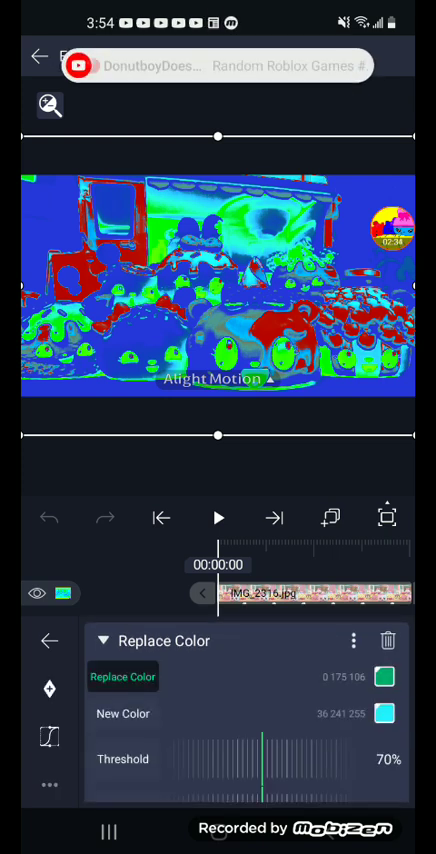
scroll(down, 3)
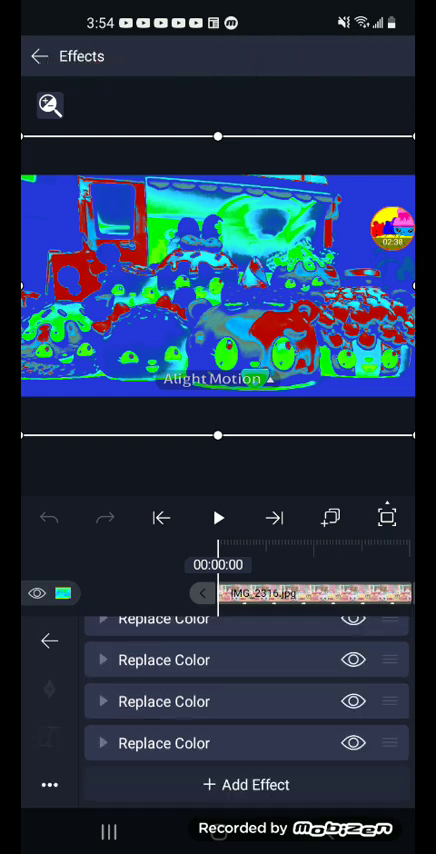
click(165, 659)
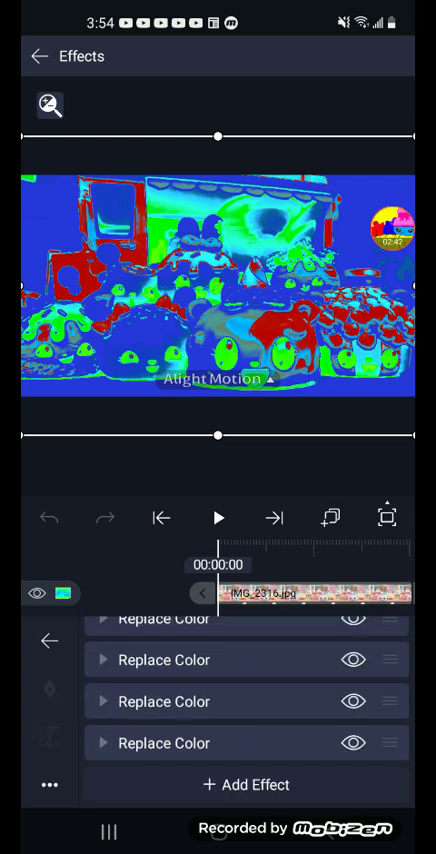
click(164, 659)
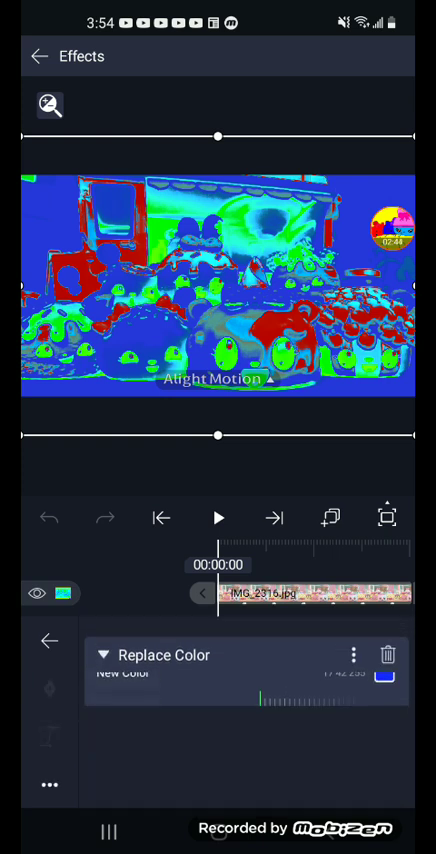